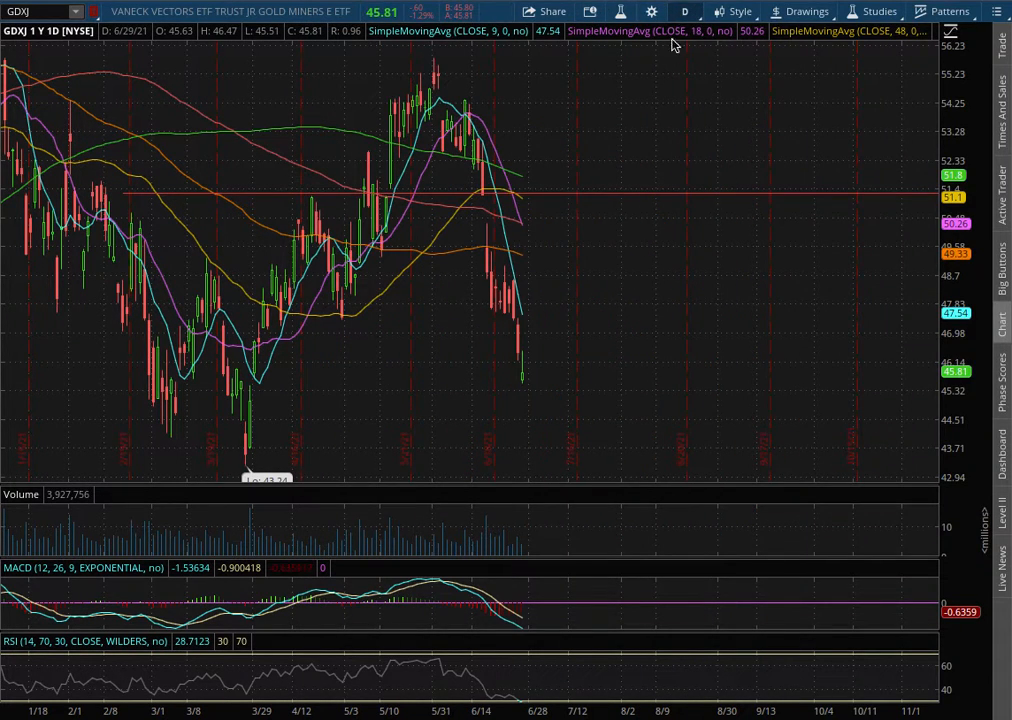
# - Cycle the GDXJ chart through 20D 1h and 180D 4h views, ending on 1Y 1D daily
pyautogui.click(684, 12)
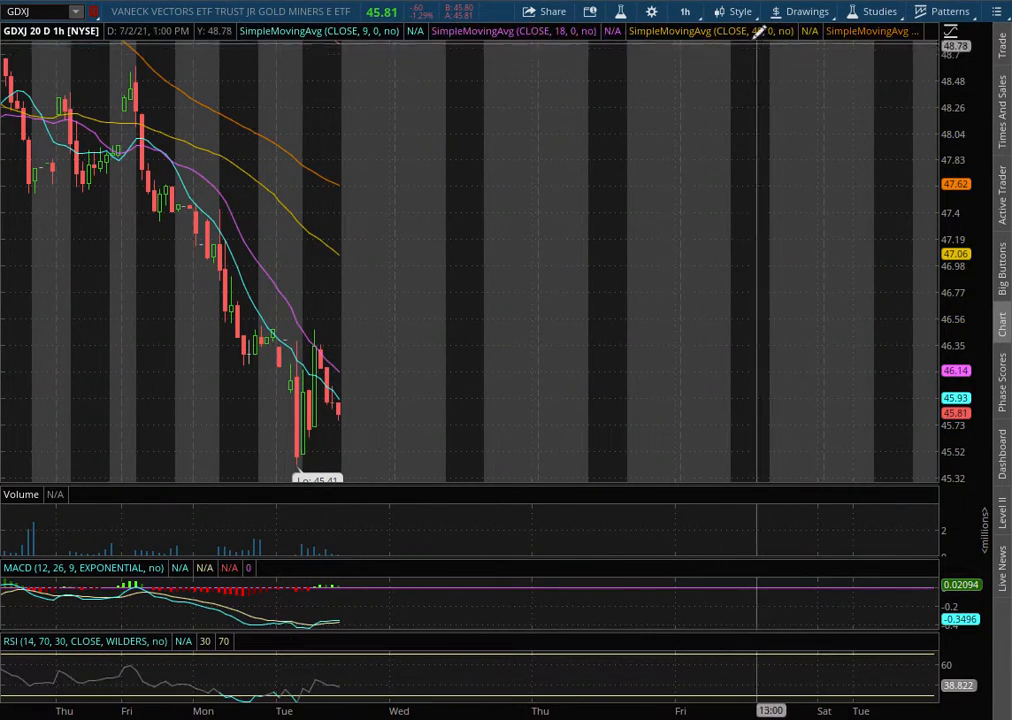
pyautogui.click(684, 12)
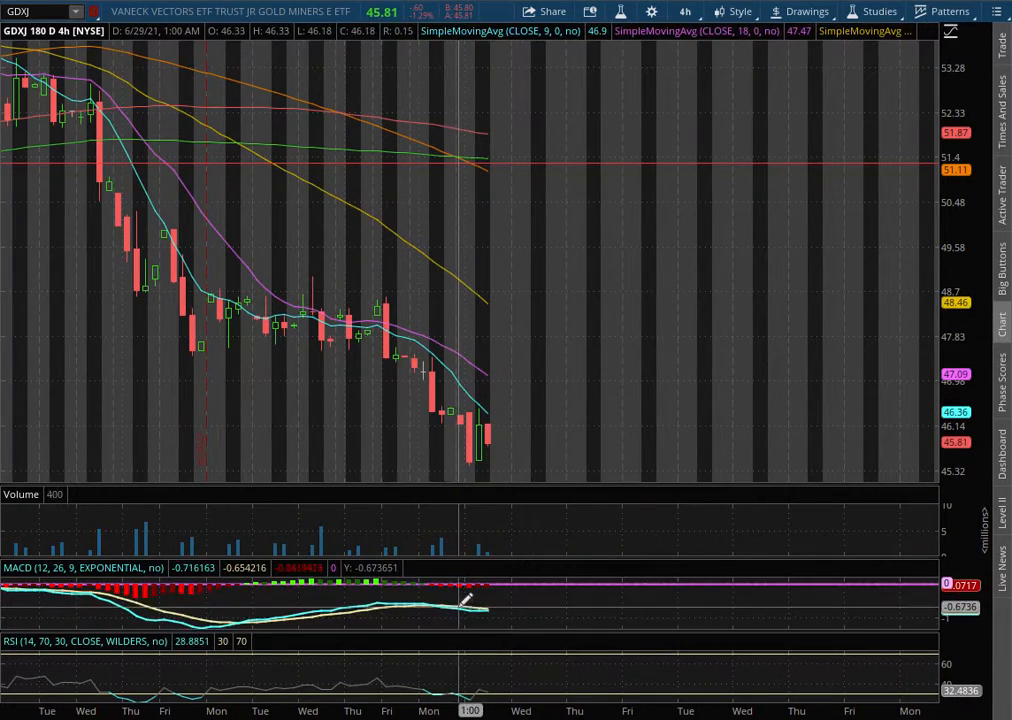
pyautogui.moveTo(710, 52)
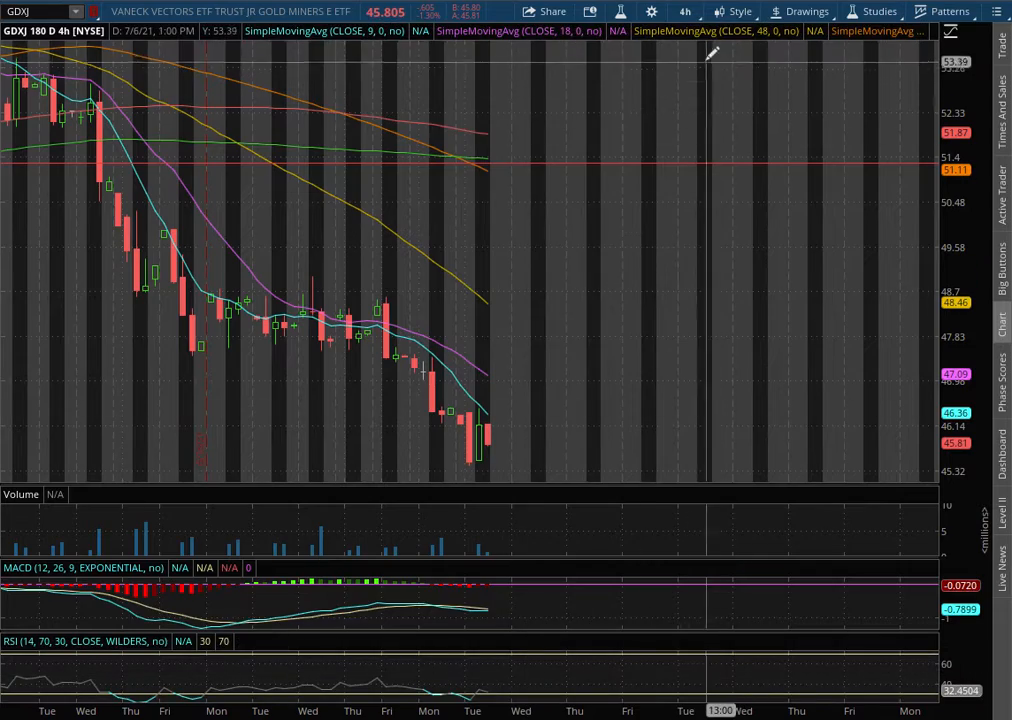
pyautogui.click(684, 12)
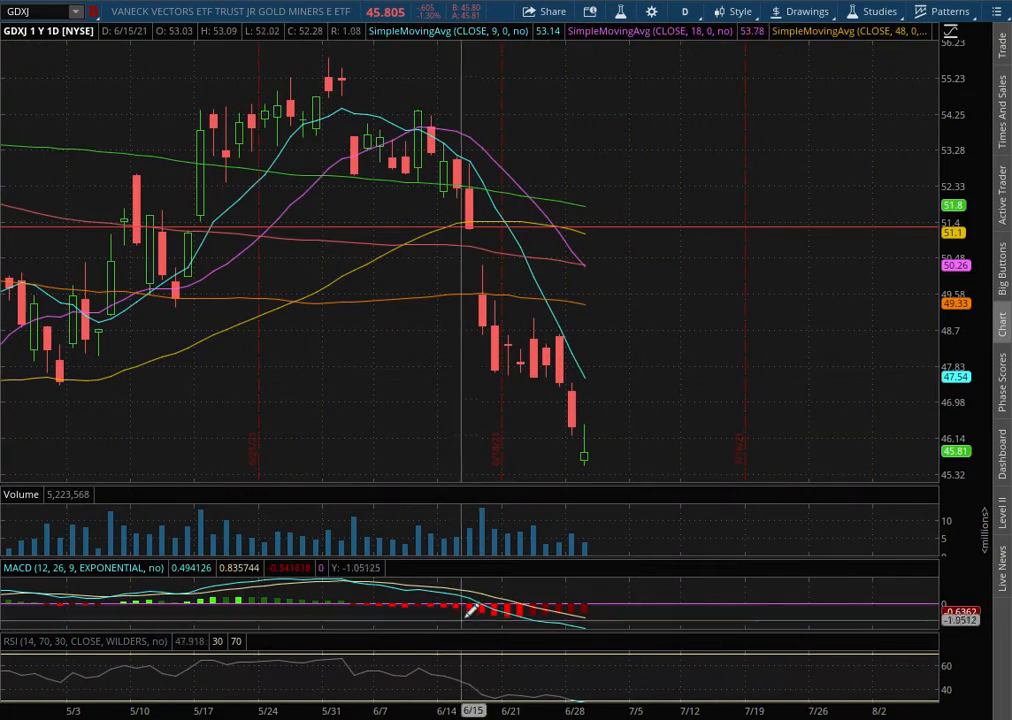
pyautogui.moveTo(852, 442)
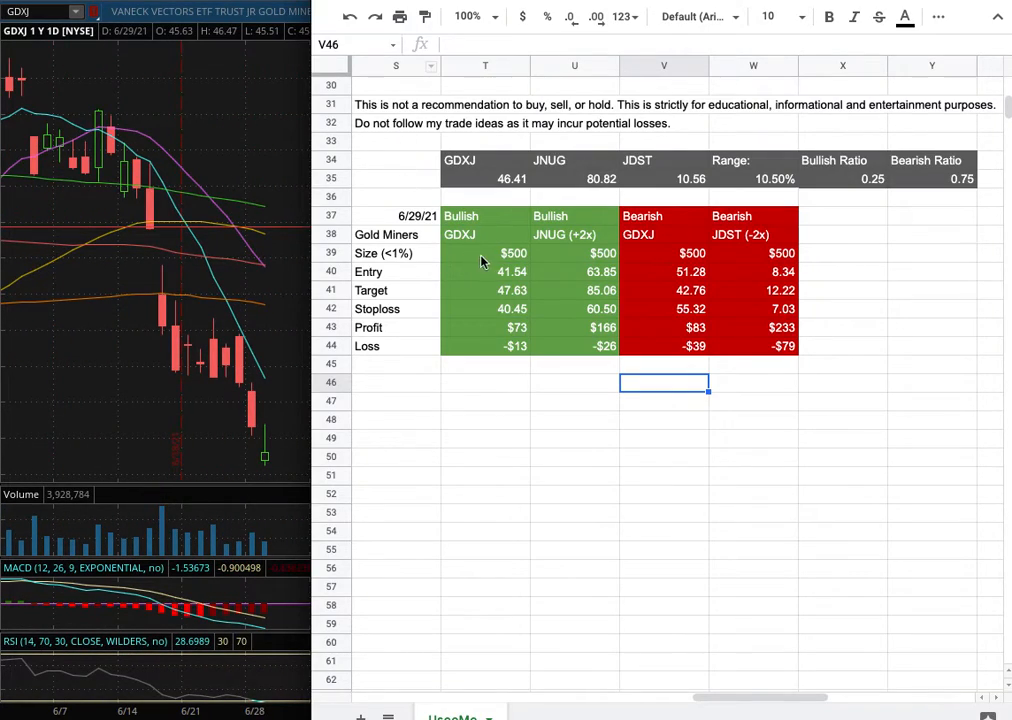
pyautogui.moveTo(498, 262)
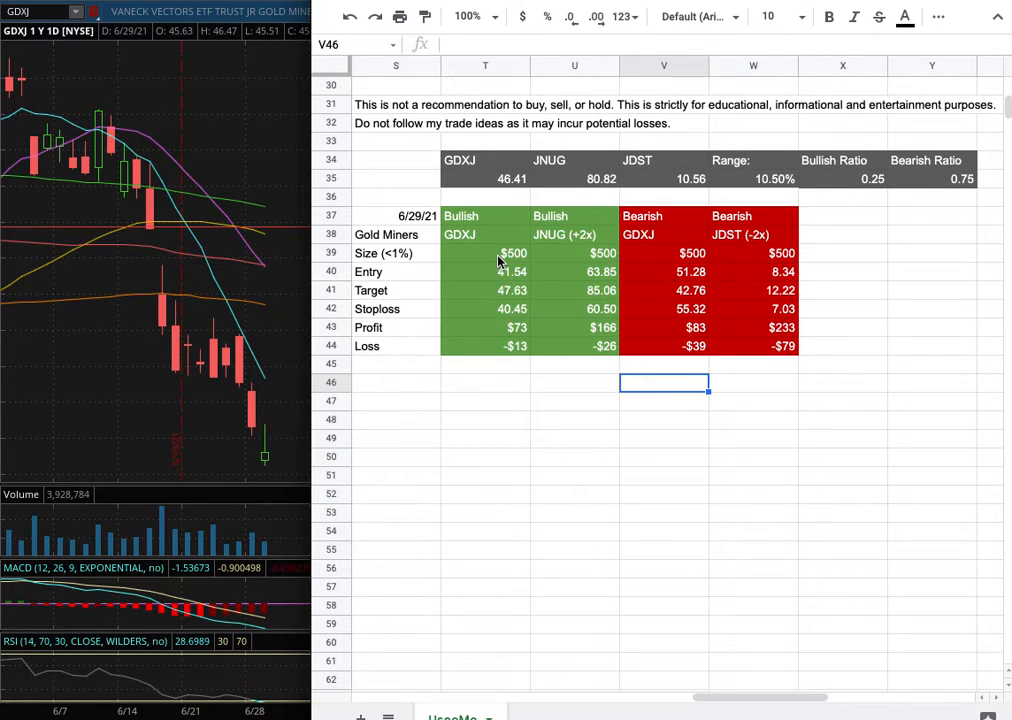
pyautogui.moveTo(478, 278)
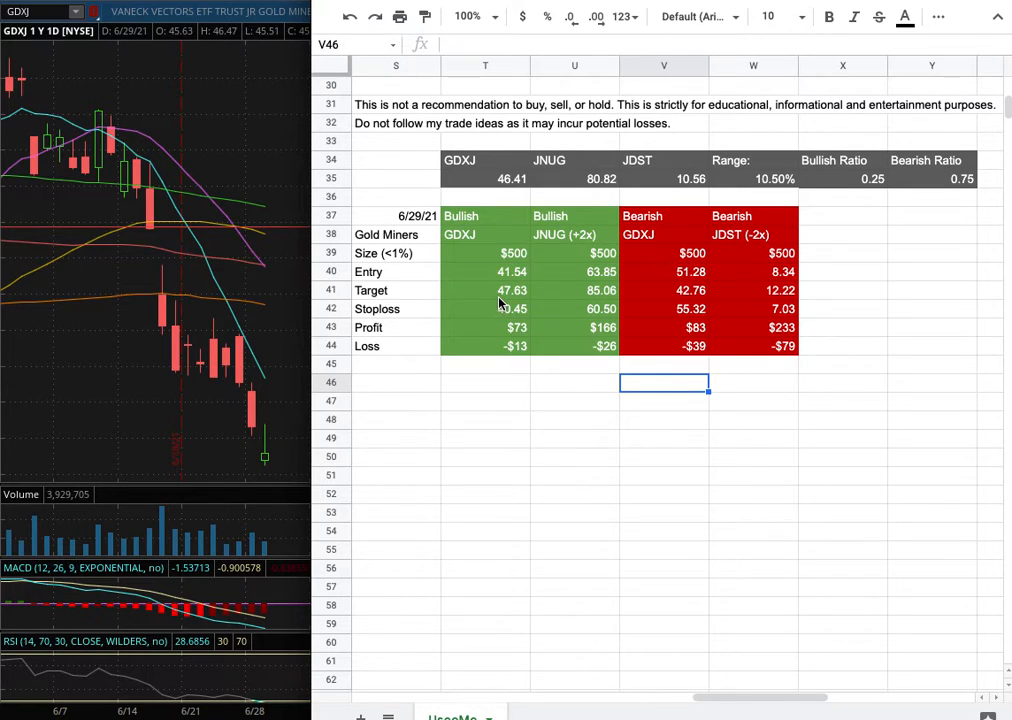
pyautogui.moveTo(518, 300)
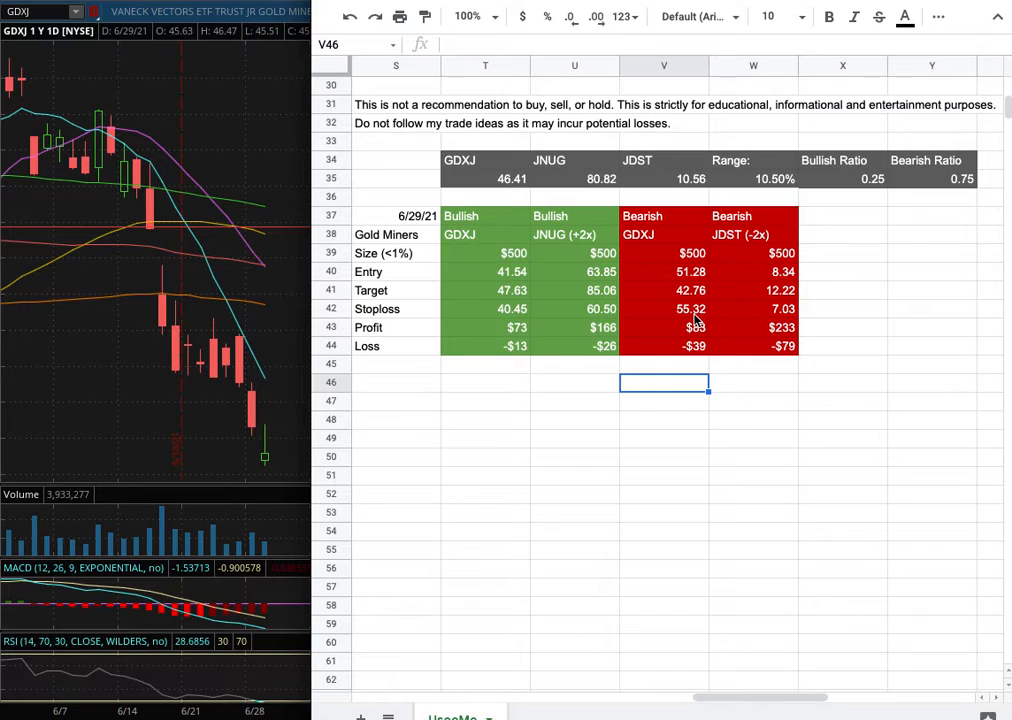
pyautogui.moveTo(540, 284)
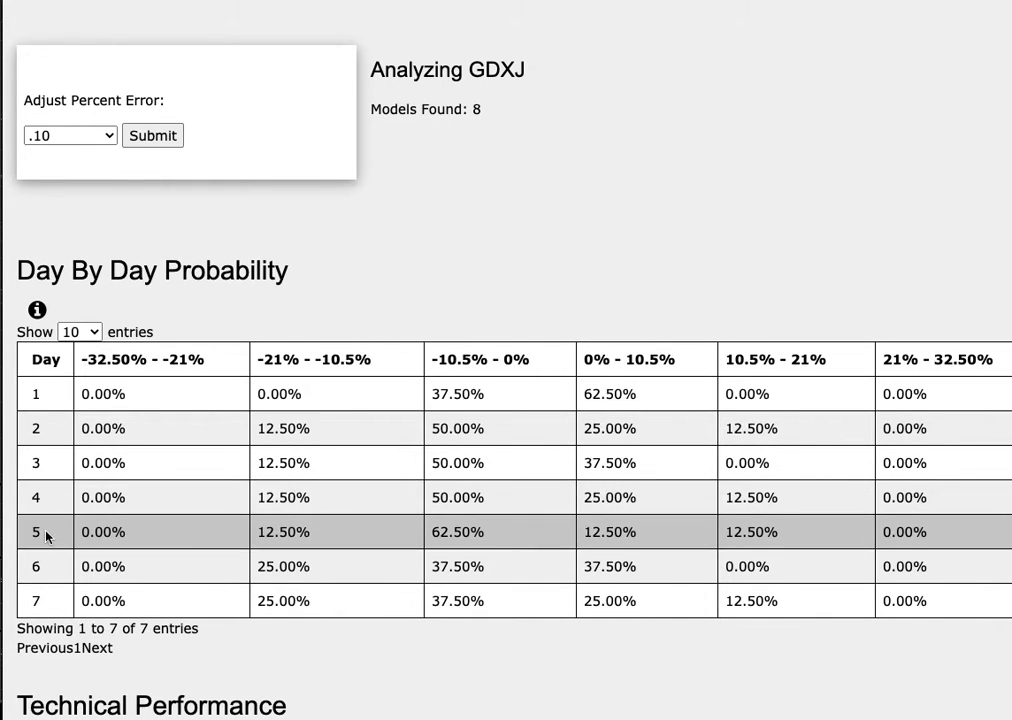
pyautogui.moveTo(600, 520)
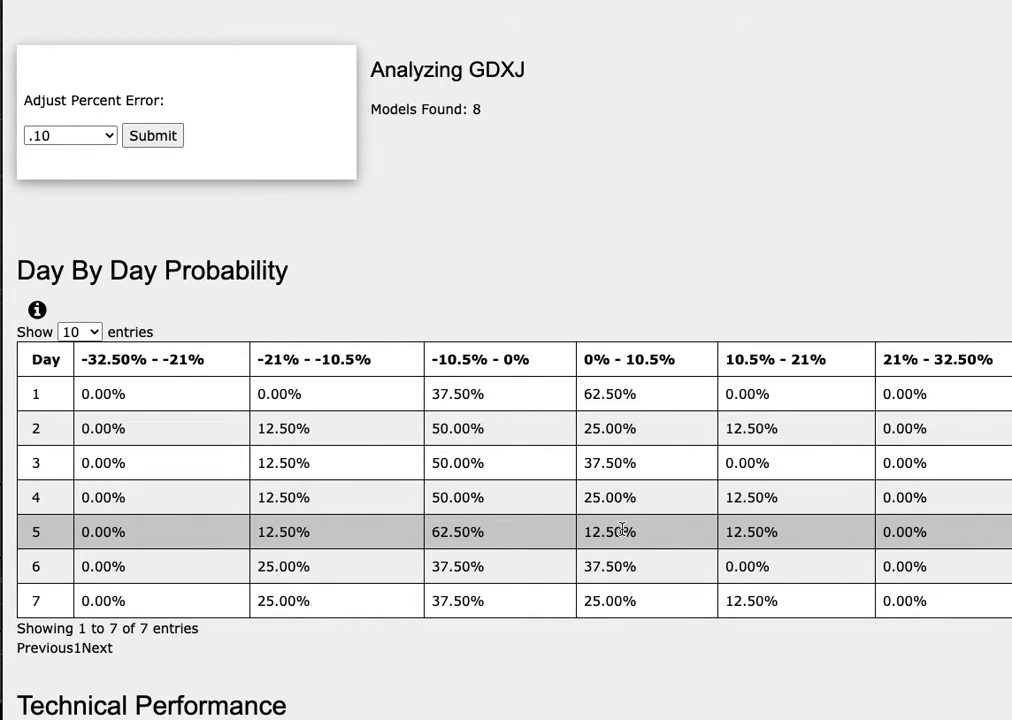
pyautogui.moveTo(656, 360)
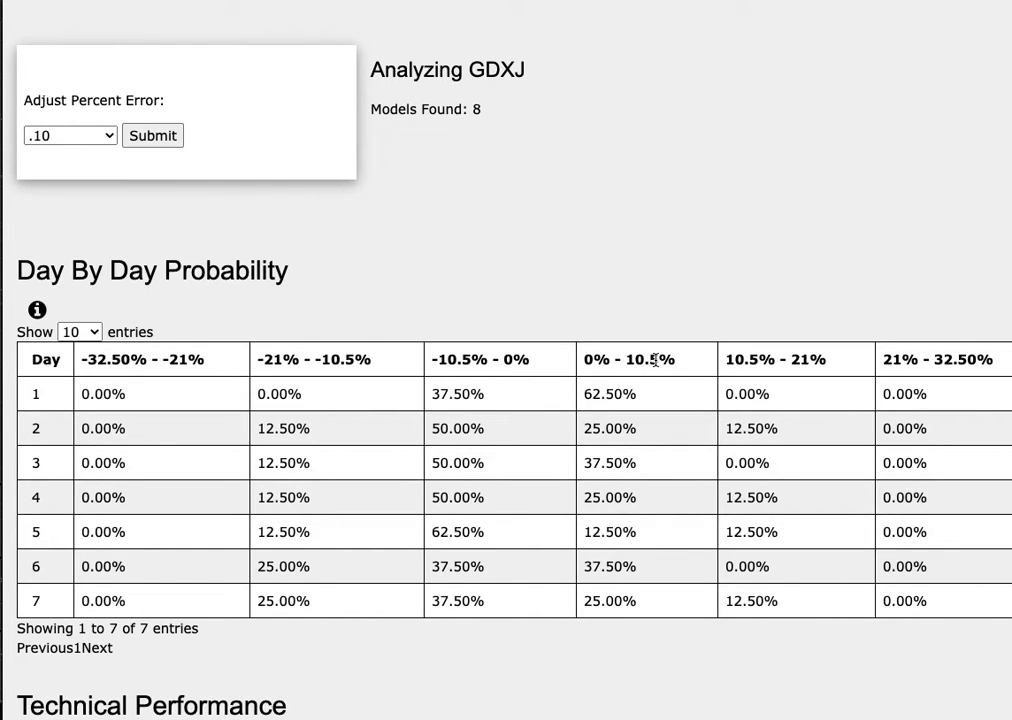
pyautogui.moveTo(760, 380)
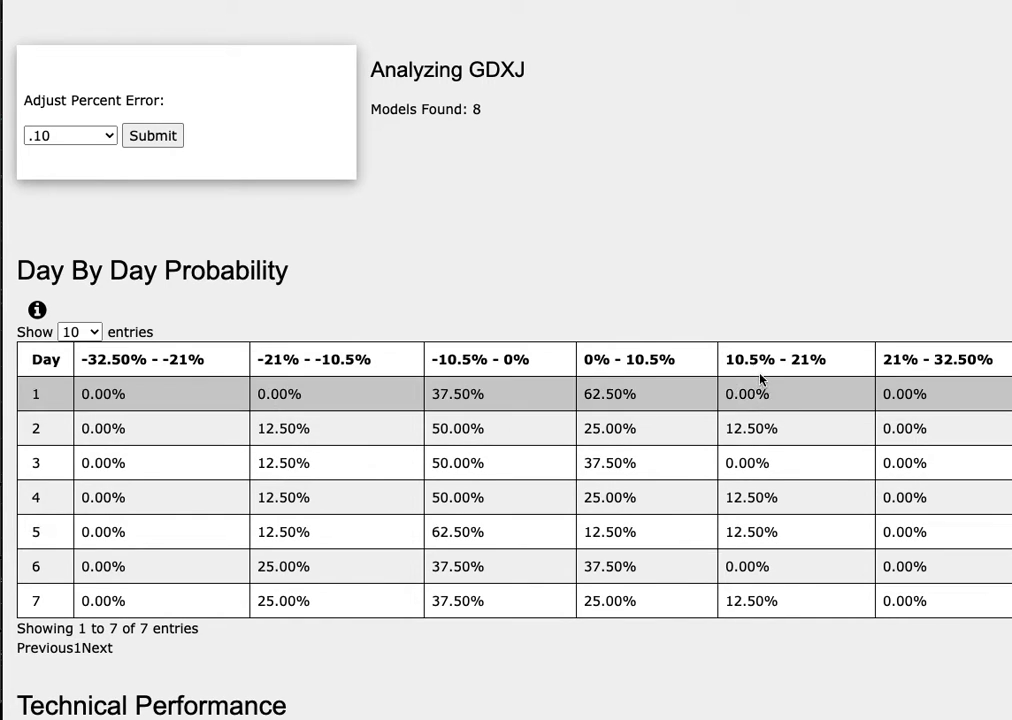